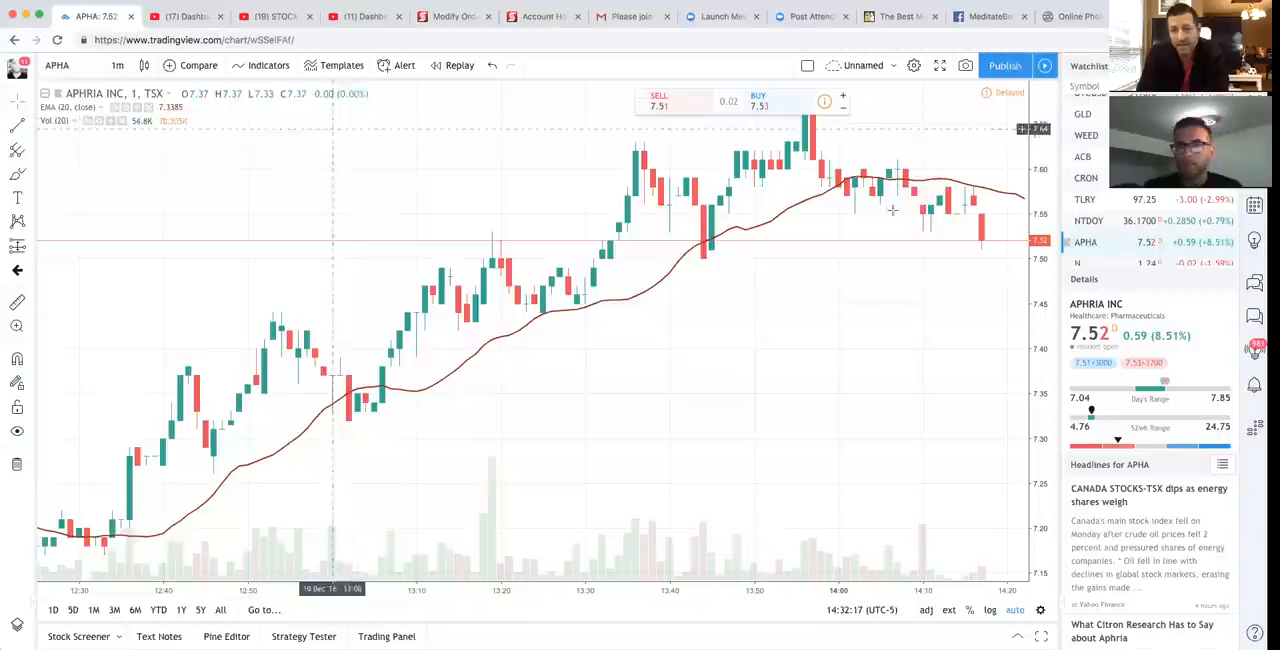
mouse_move(918, 291)
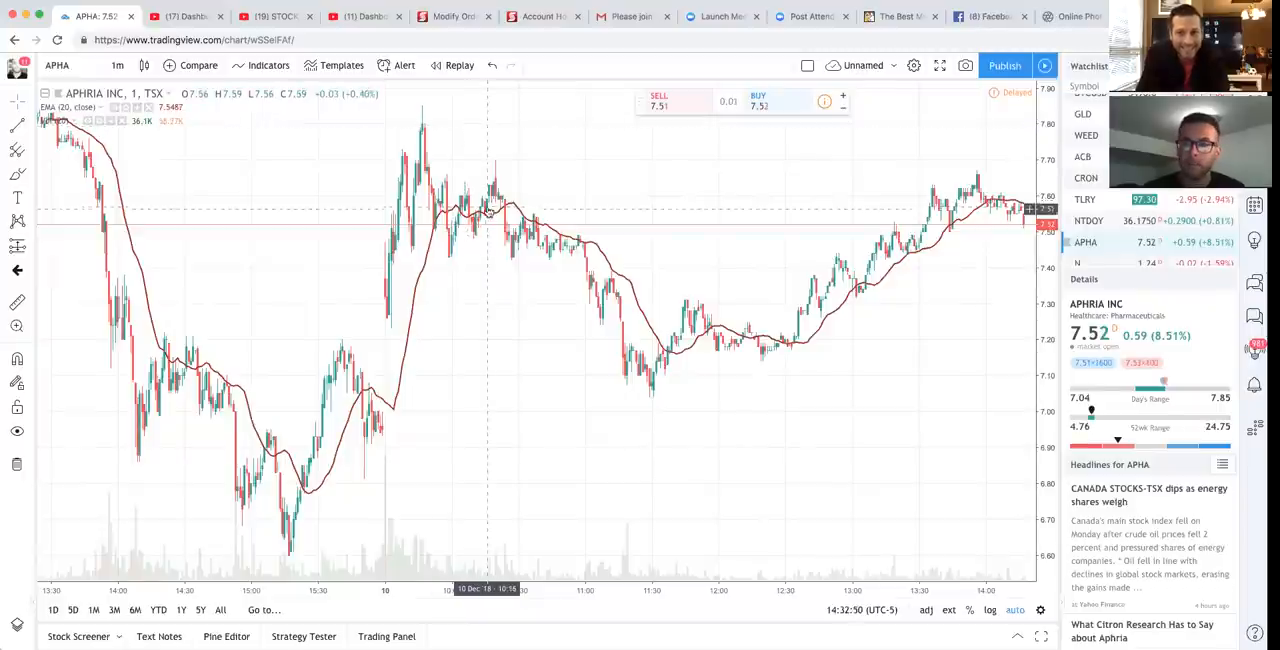
mouse_move(596, 224)
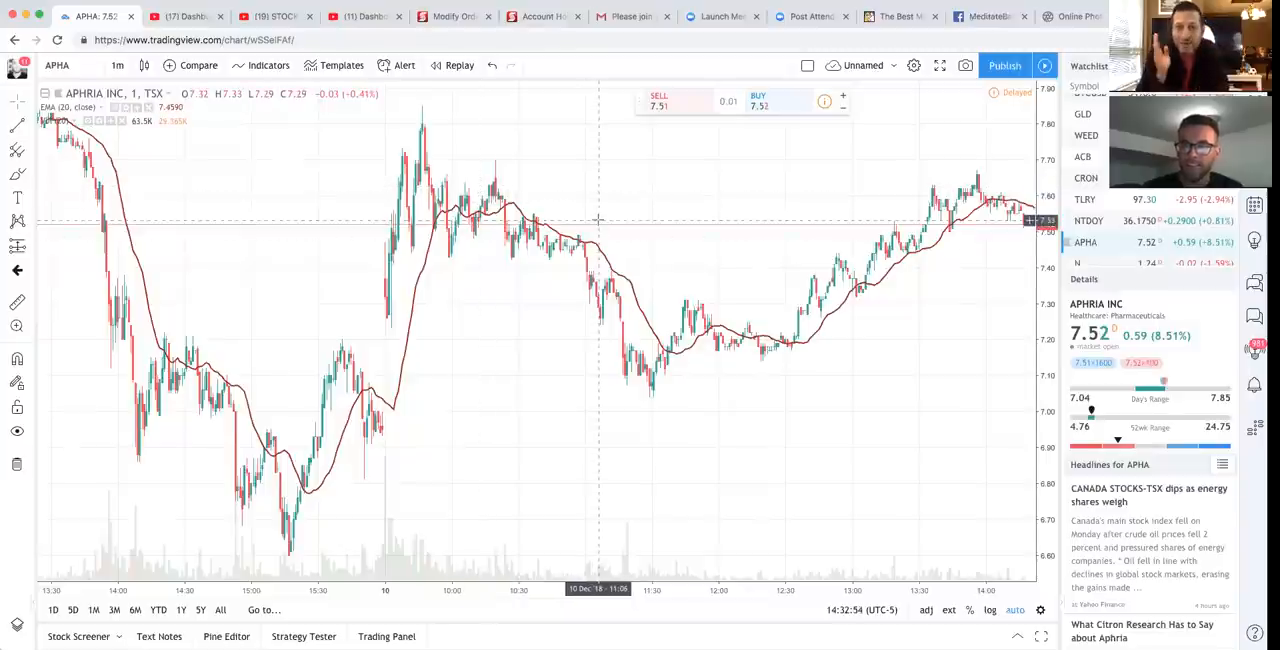
mouse_move(652, 210)
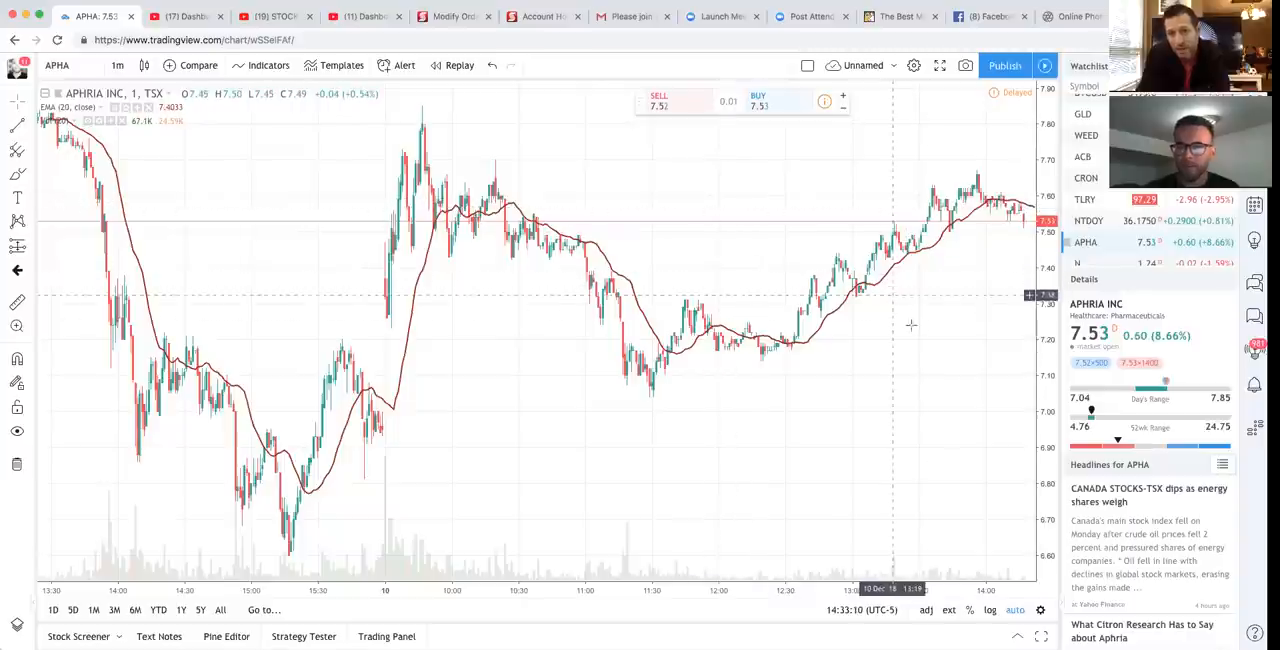
mouse_move(829, 351)
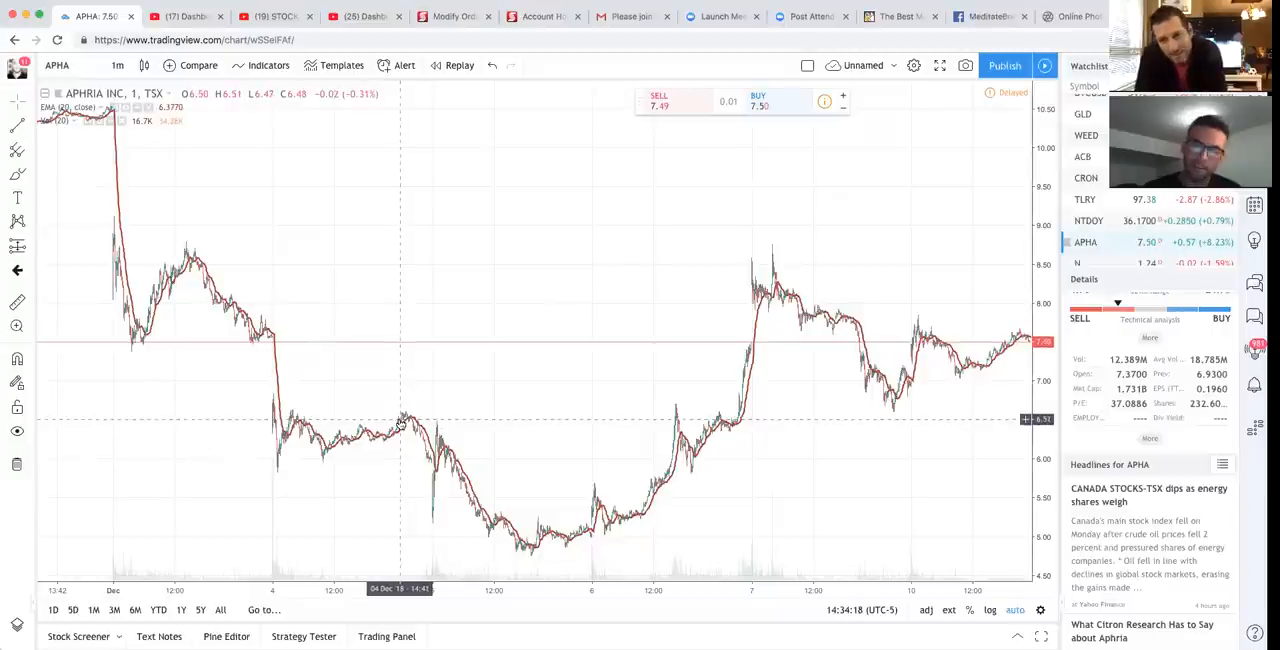
mouse_move(556, 562)
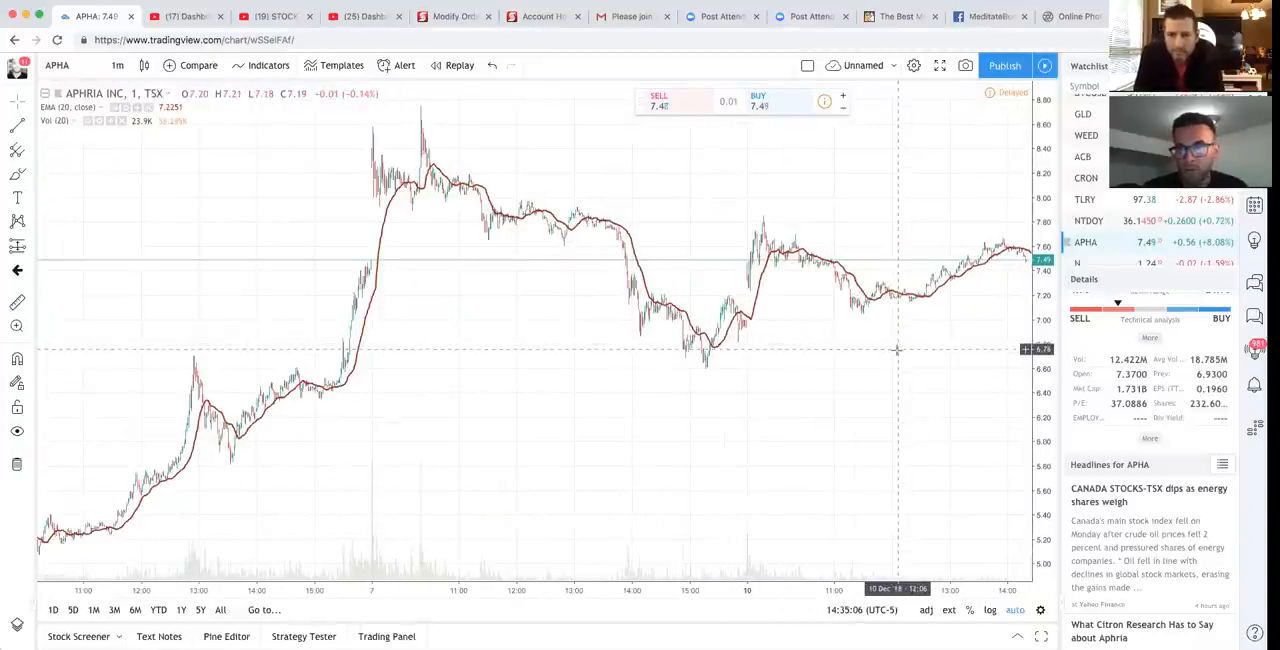
mouse_move(925, 423)
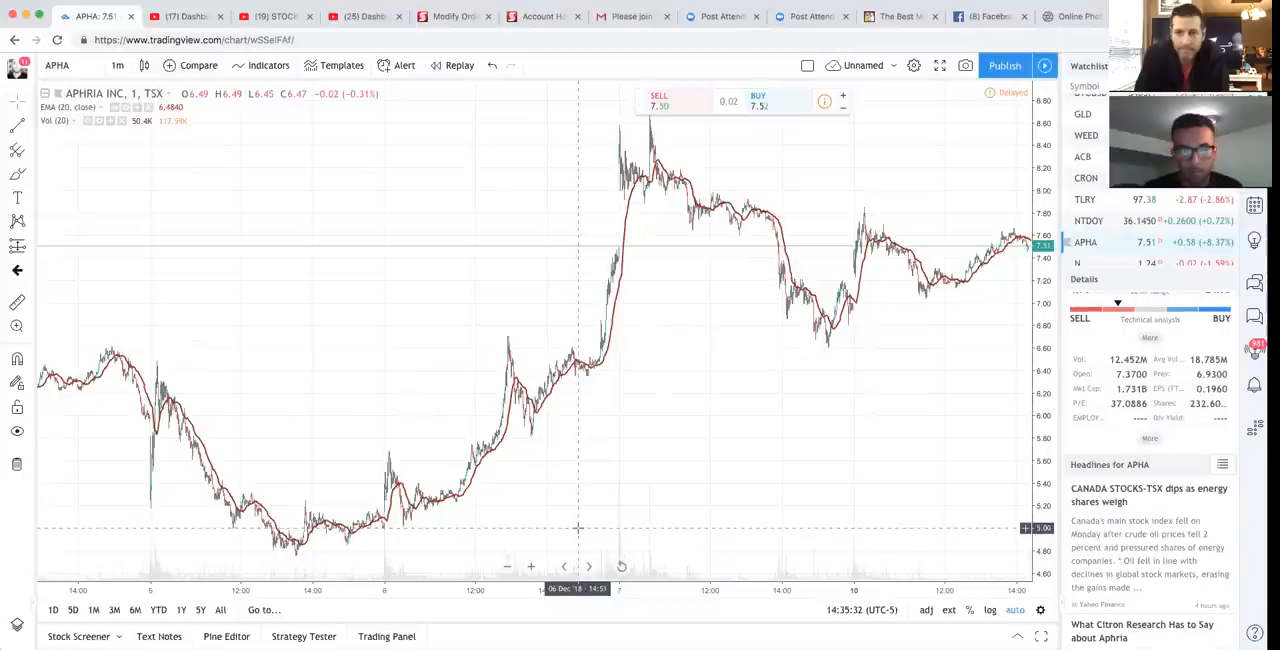
mouse_move(798, 357)
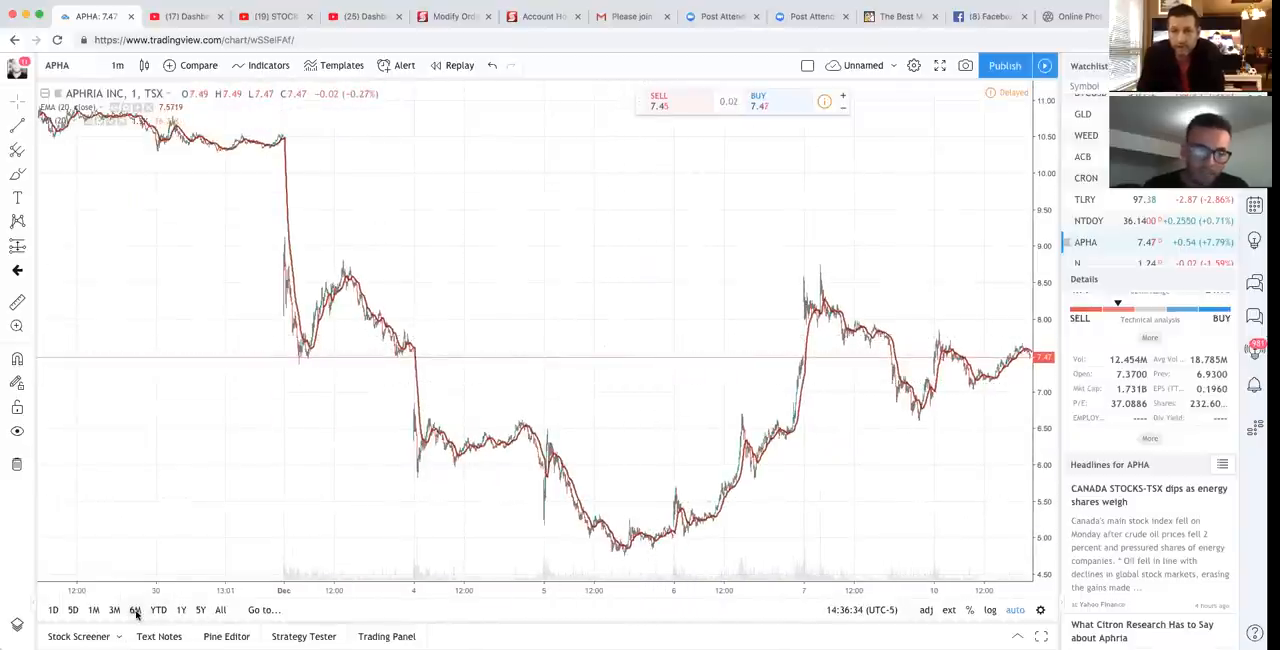
Switch Aphria's chart to the 6M range, showing the $22 high sliding to about $5
left_click(133, 610)
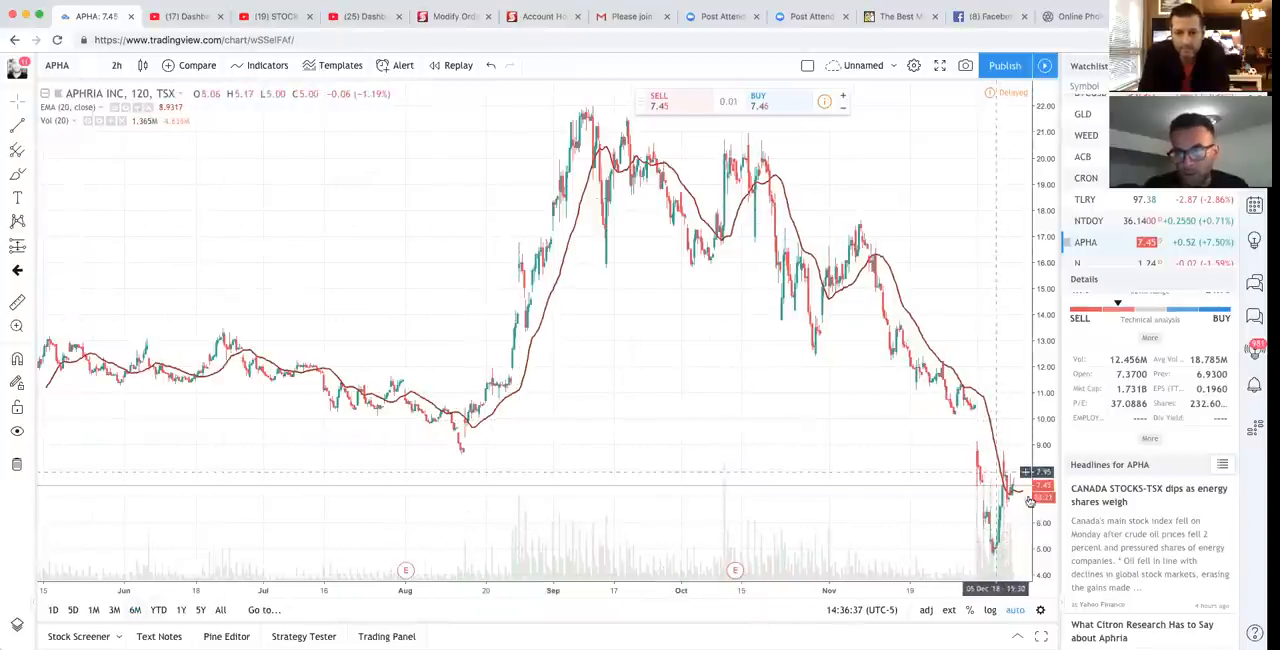
mouse_move(600, 102)
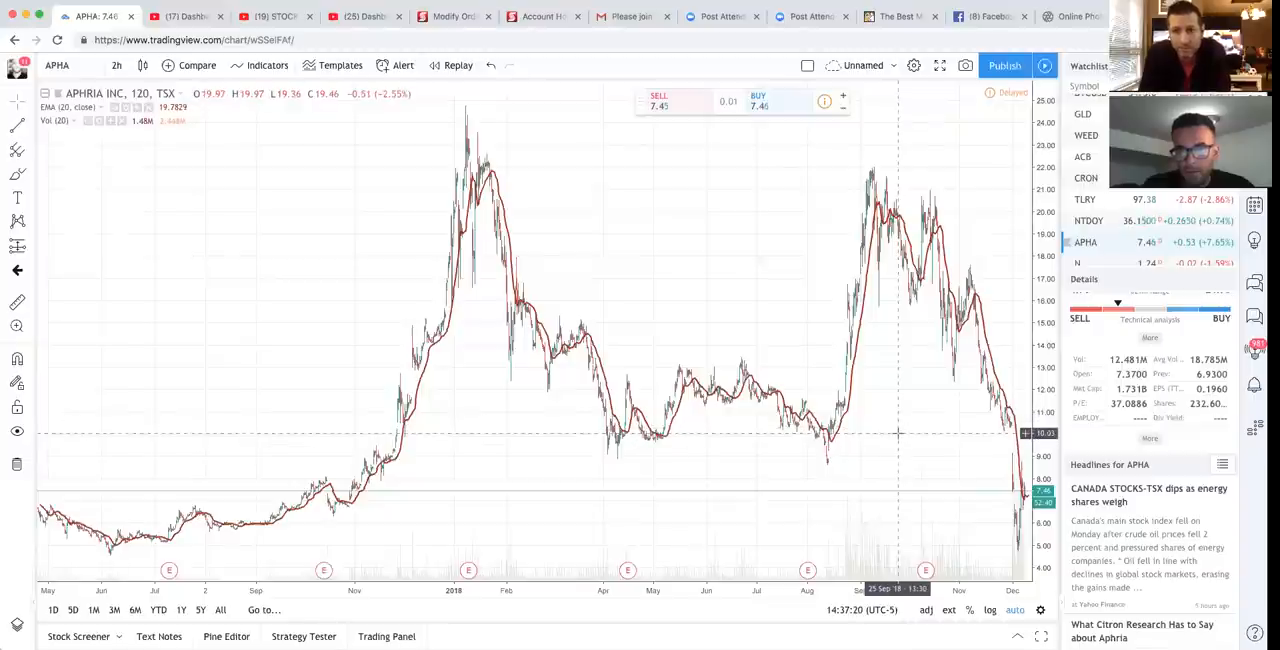
mouse_move(739, 441)
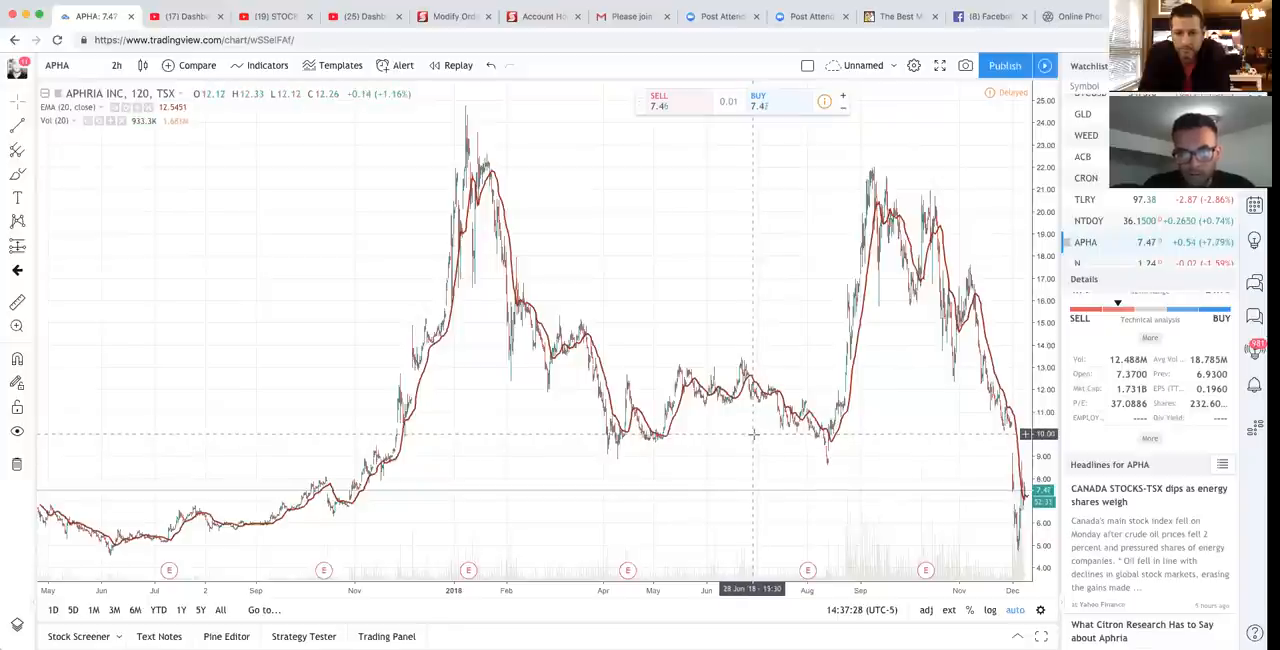
mouse_move(786, 431)
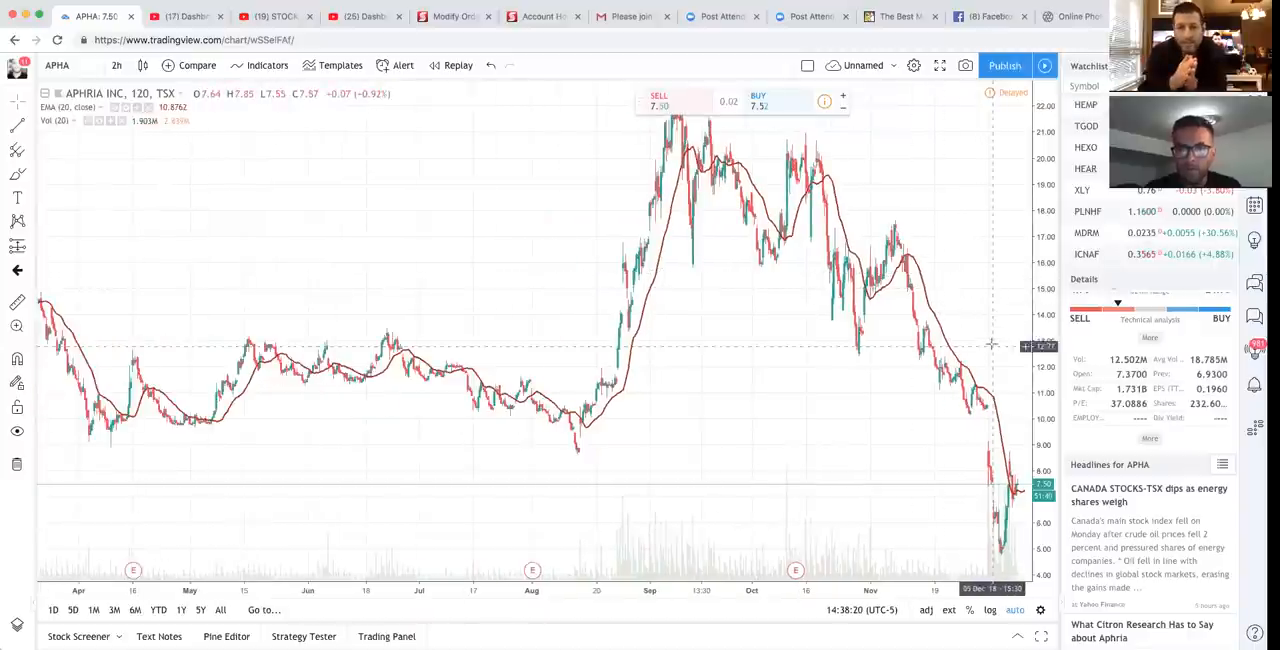
left_click(1087, 105)
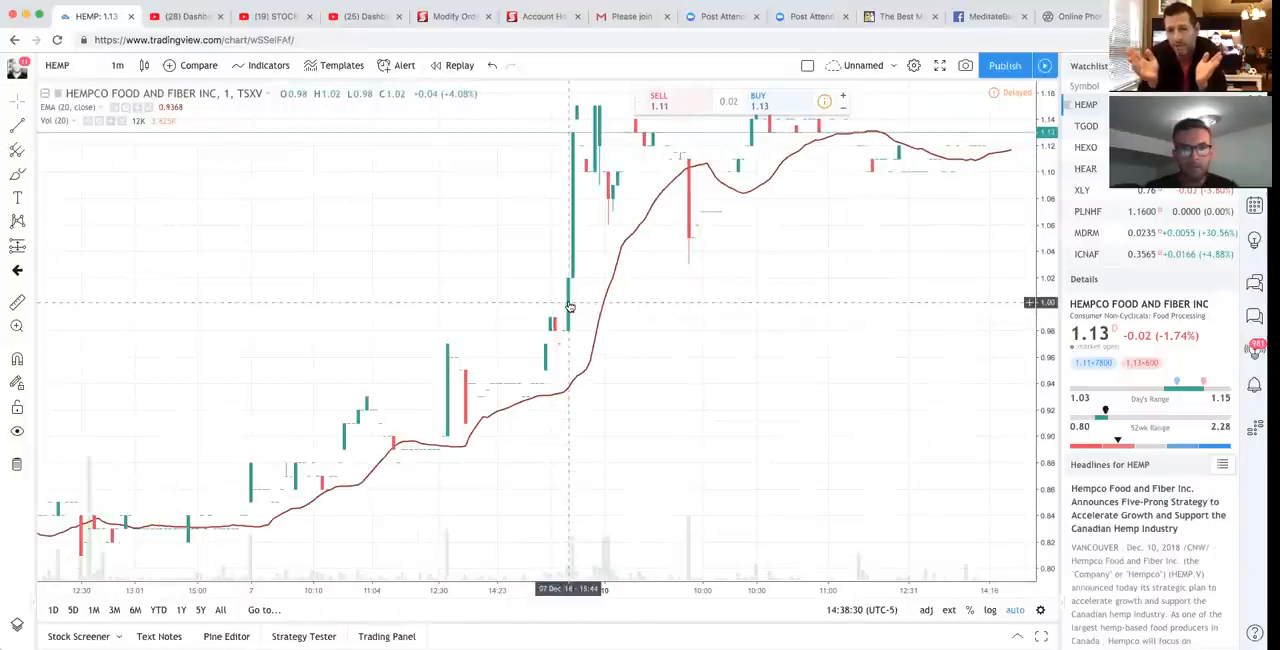
mouse_move(726, 302)
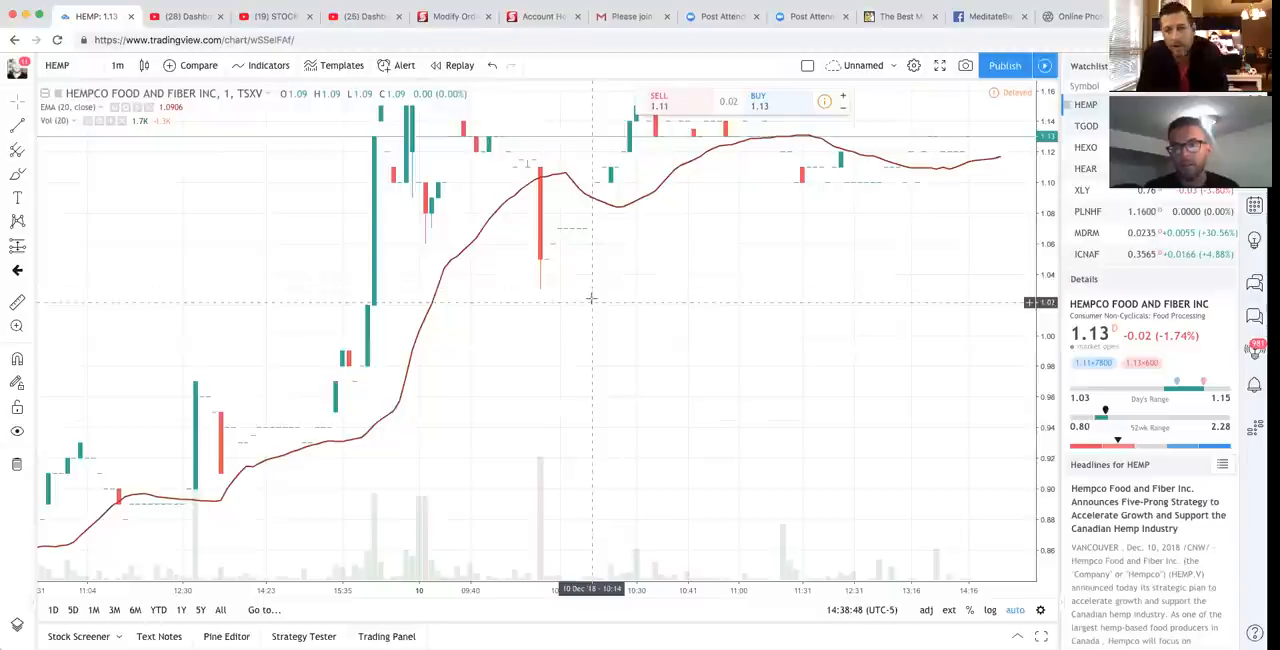
mouse_move(940, 235)
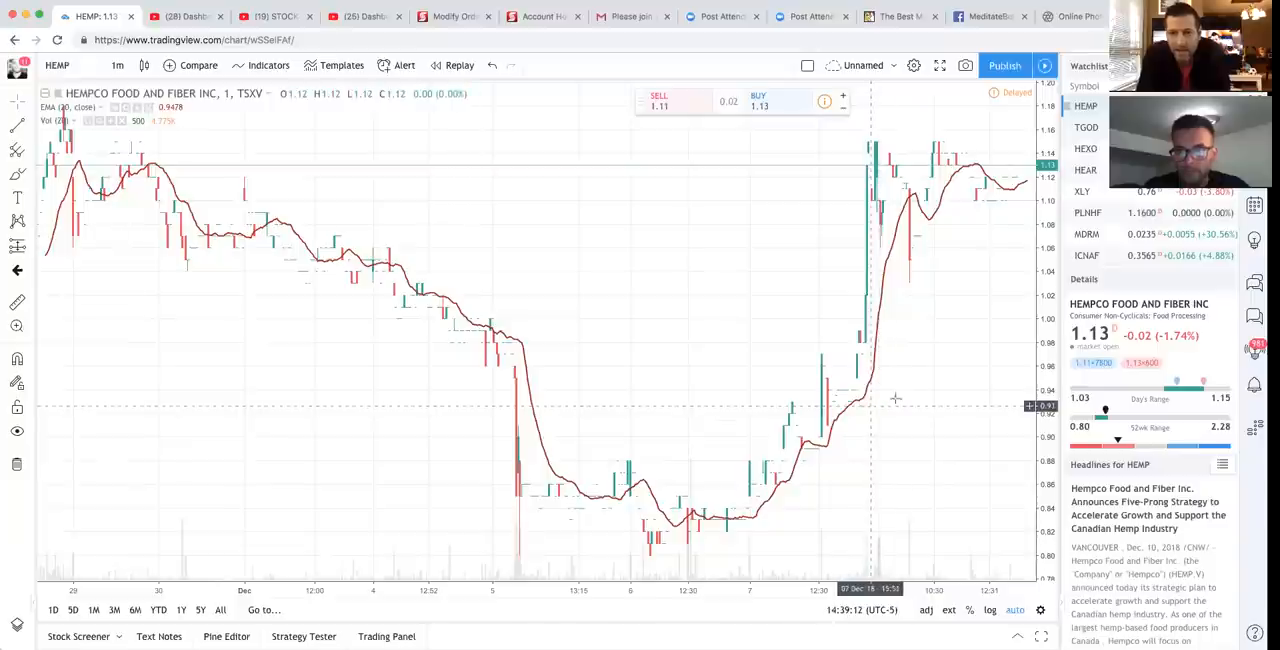
mouse_move(990, 285)
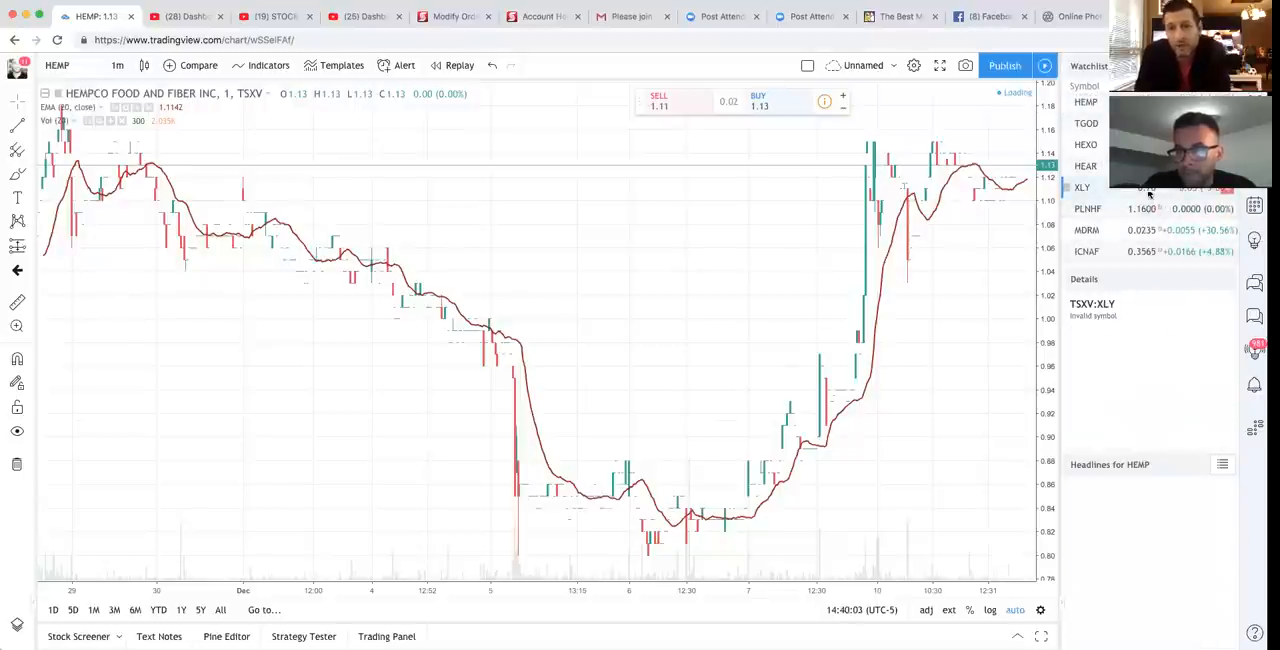
Load Auxly Cannabis (XLY) from the Watchlist in place of Hempco
left_click(1082, 187)
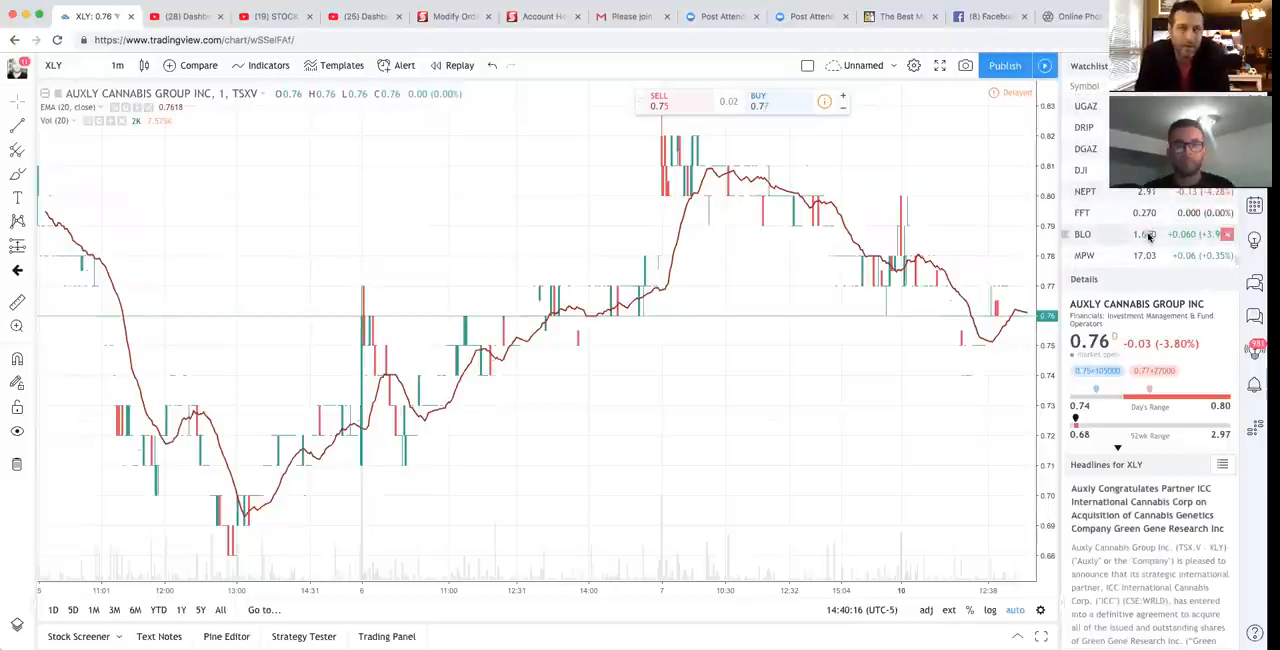
mouse_move(1145, 262)
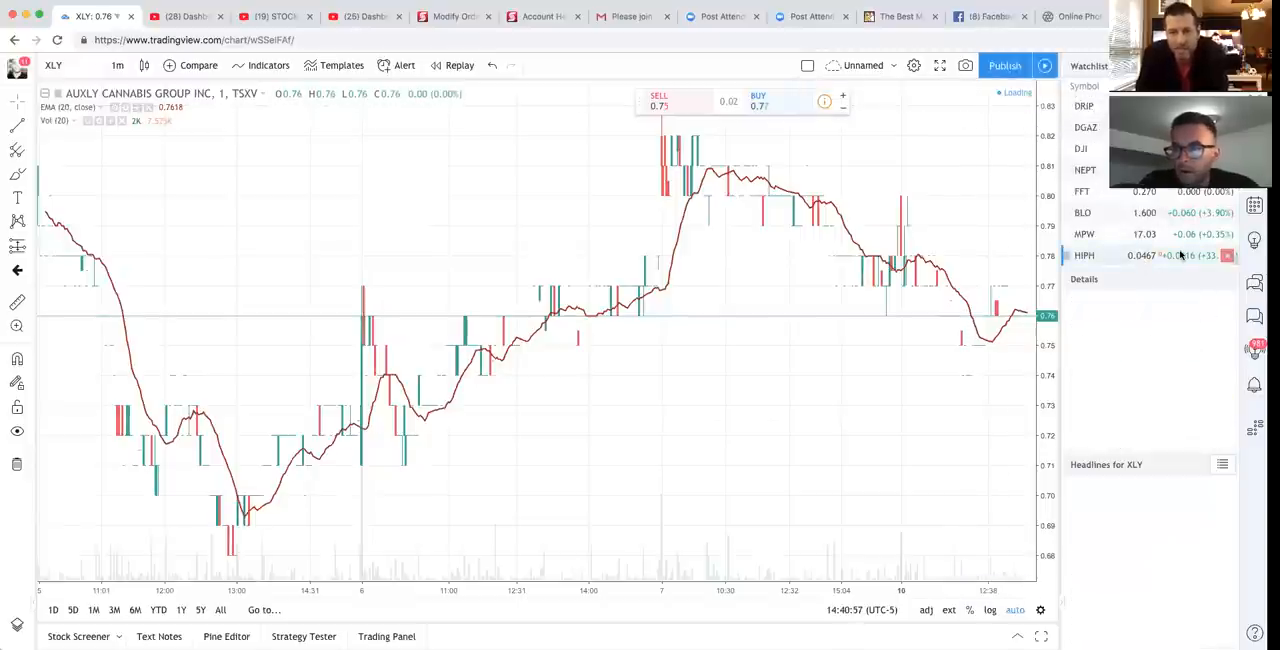
Select HIPH (American Premium Water) in the Watchlist to load its chart
left_click(1085, 255)
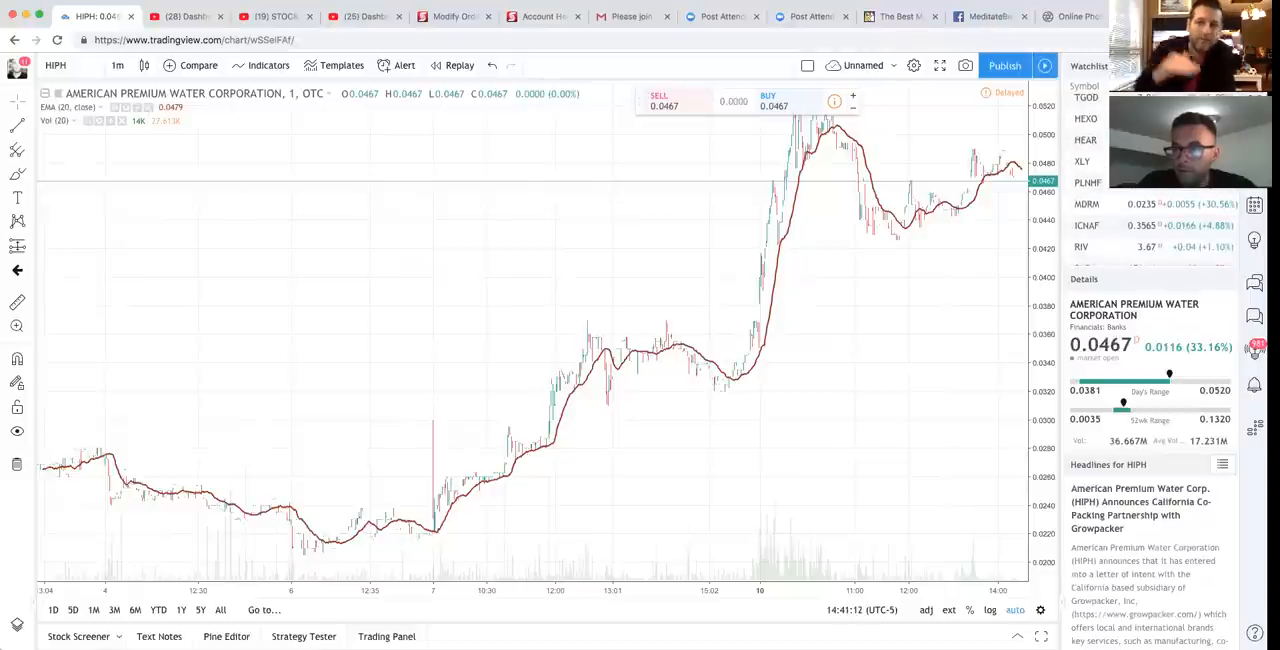
Select MDRM in the Watchlist after reviewing HIPH's climb to $0.0467
left_click(1087, 204)
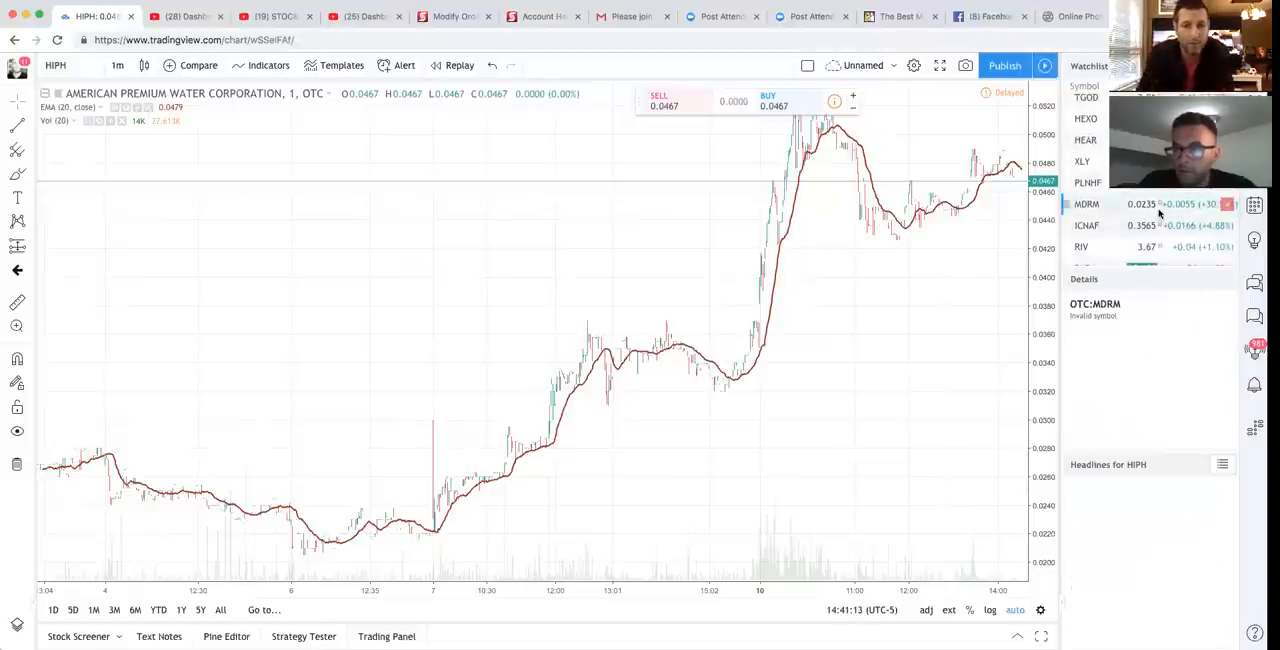
Select MDRM again to load the Modern Mobility Aids chart at $0.0235
left_click(1087, 204)
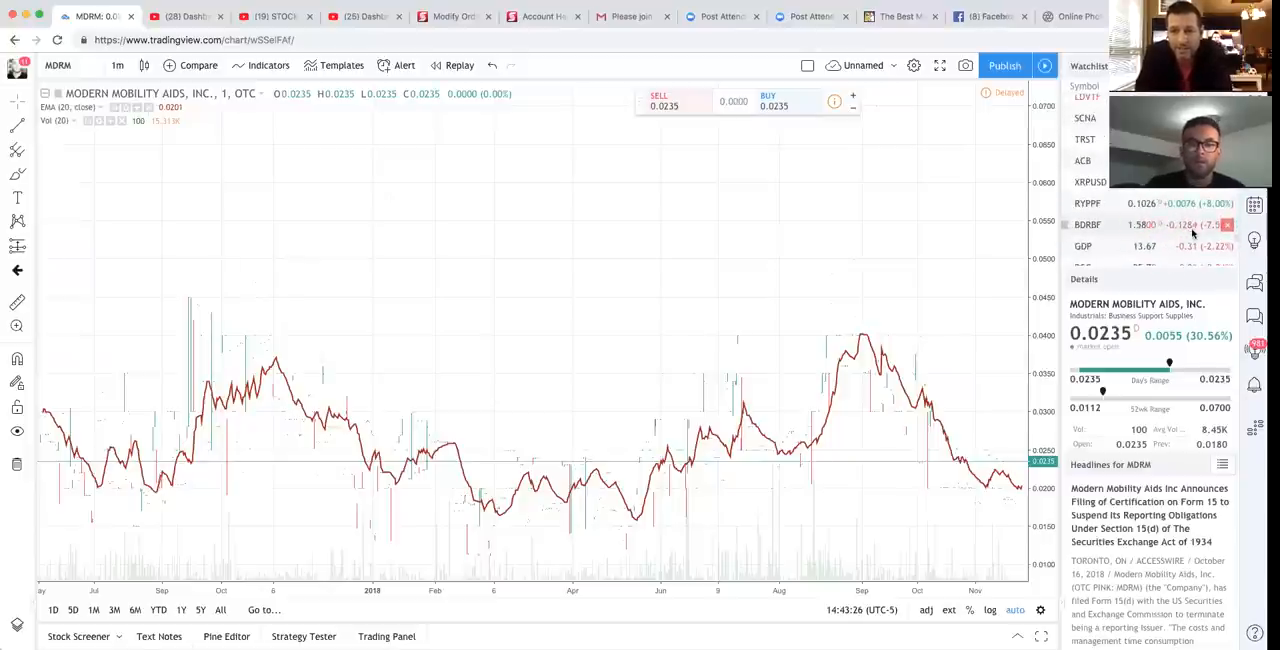
mouse_move(1197, 229)
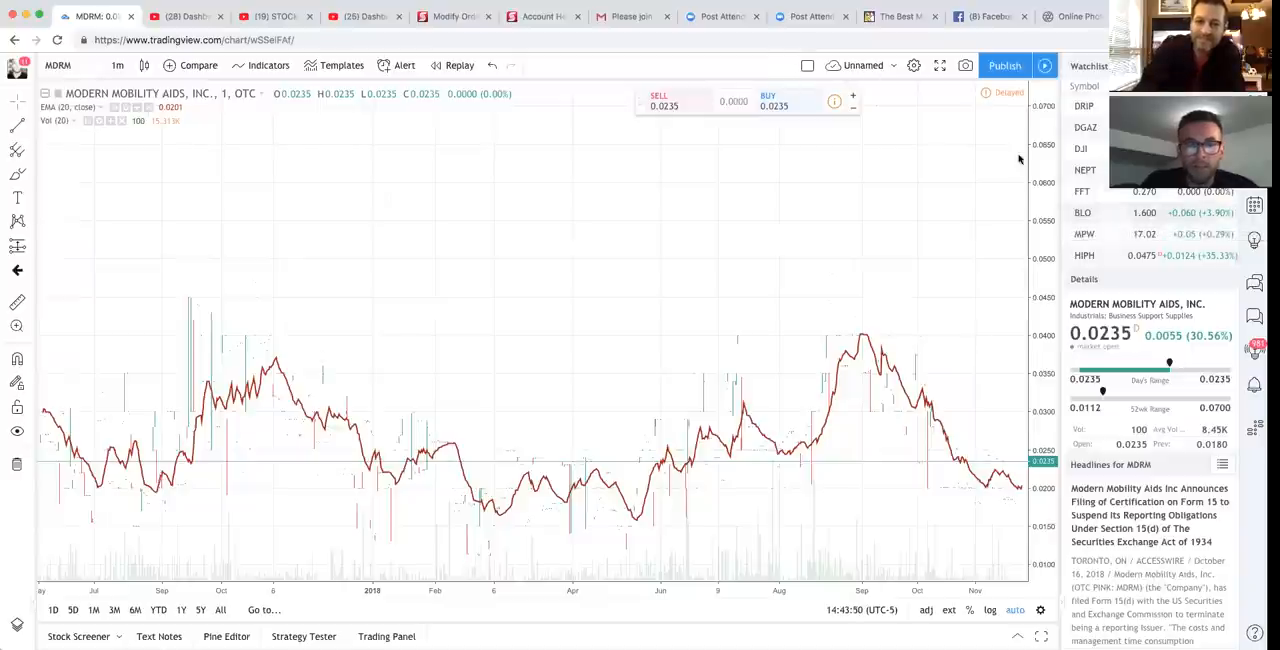
mouse_move(827, 85)
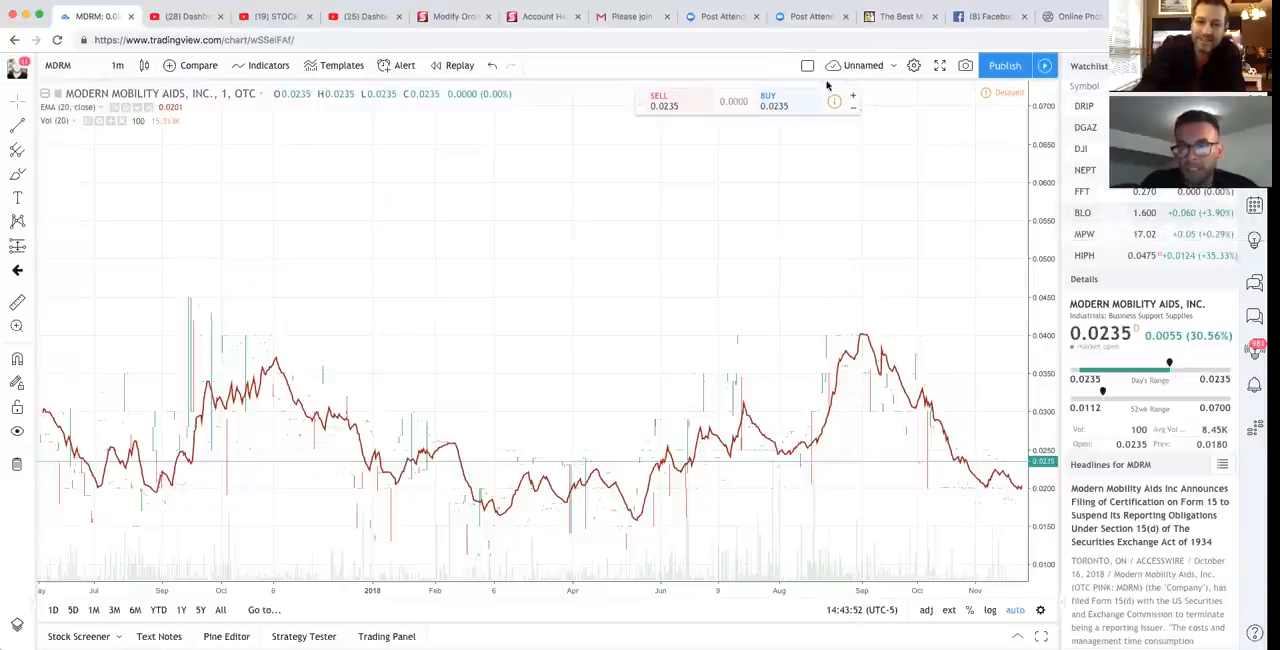